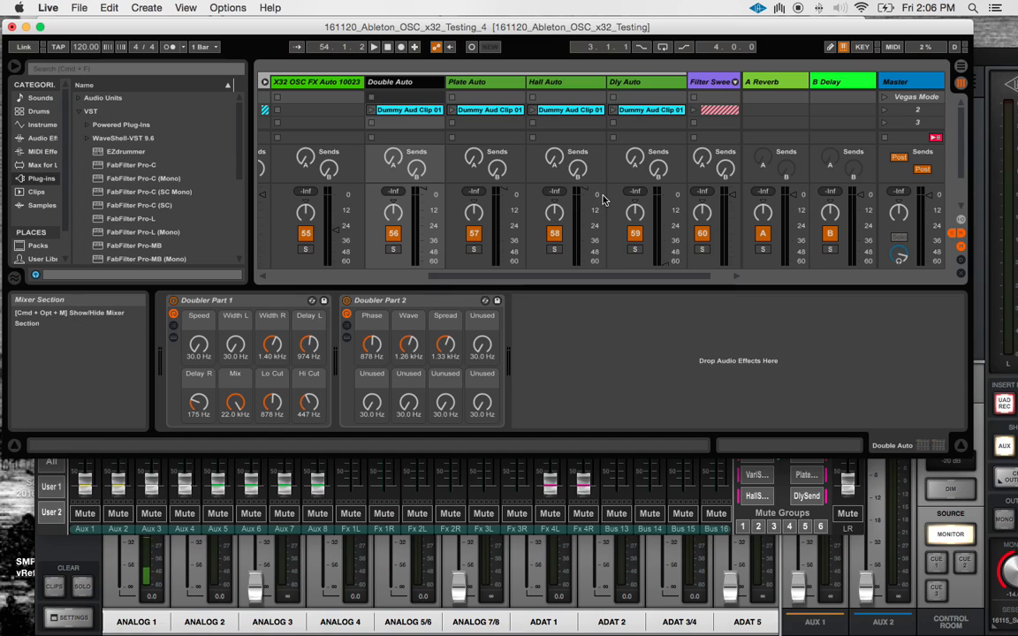
pyautogui.moveTo(445, 46)
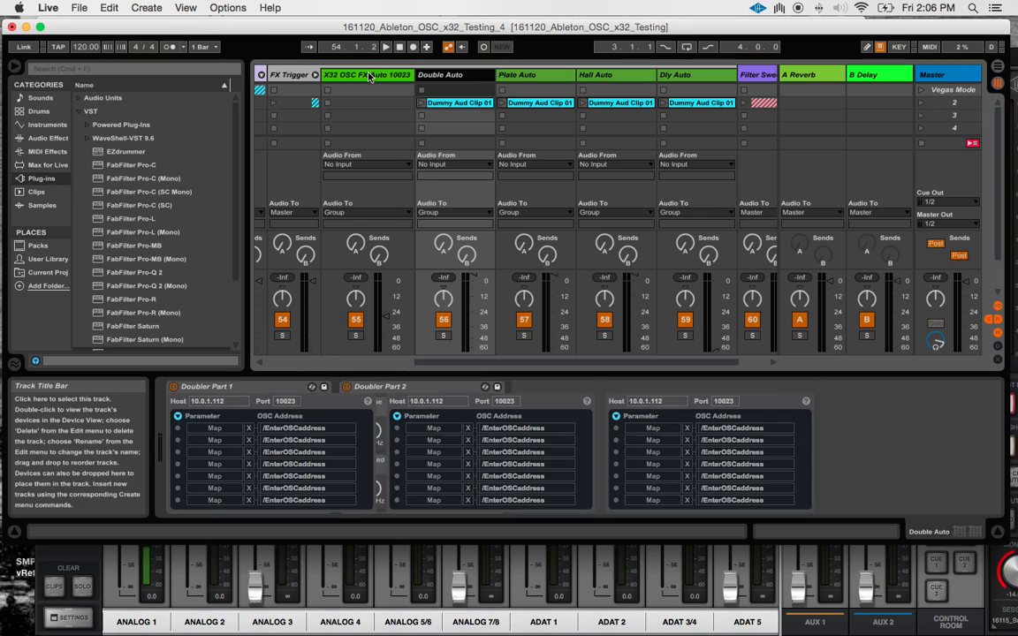
# Step: Show the OSC Send devices and their OSC Address fields inside the Double Auto track's Doubler racks
pyautogui.click(366, 74)
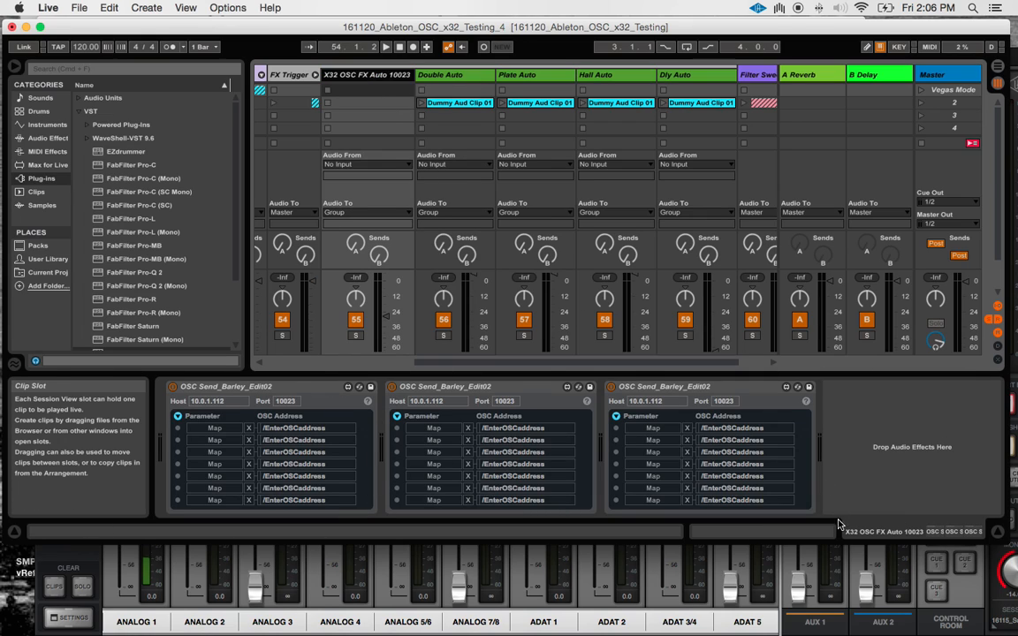
pyautogui.click(455, 74)
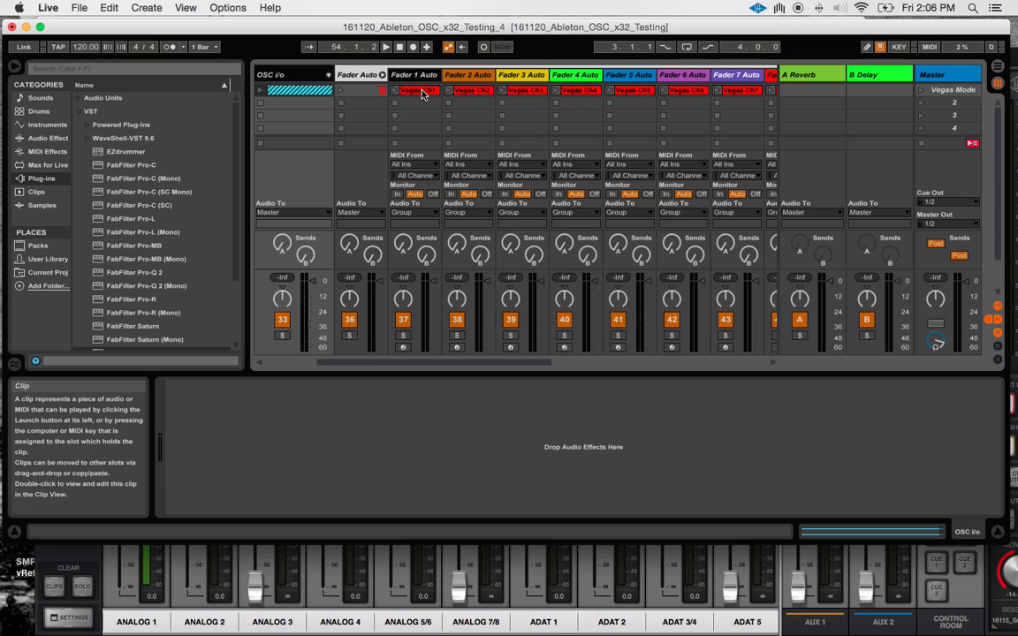
# Step: Show the Fader 1 Auto clip's repeating ramp volume envelope in Clip View
pyautogui.click(414, 99)
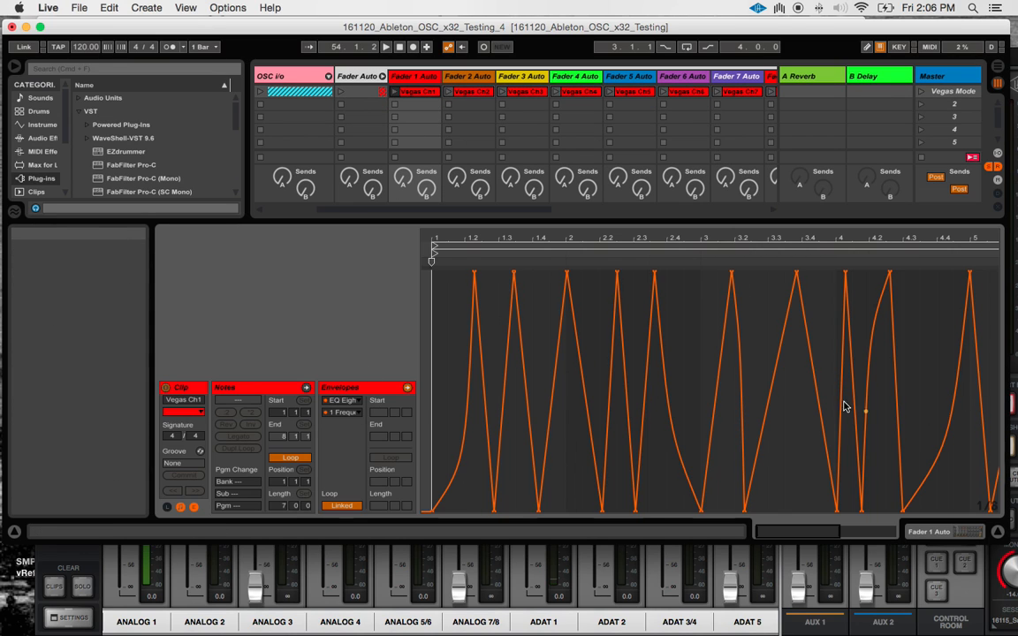
pyautogui.moveTo(162, 113)
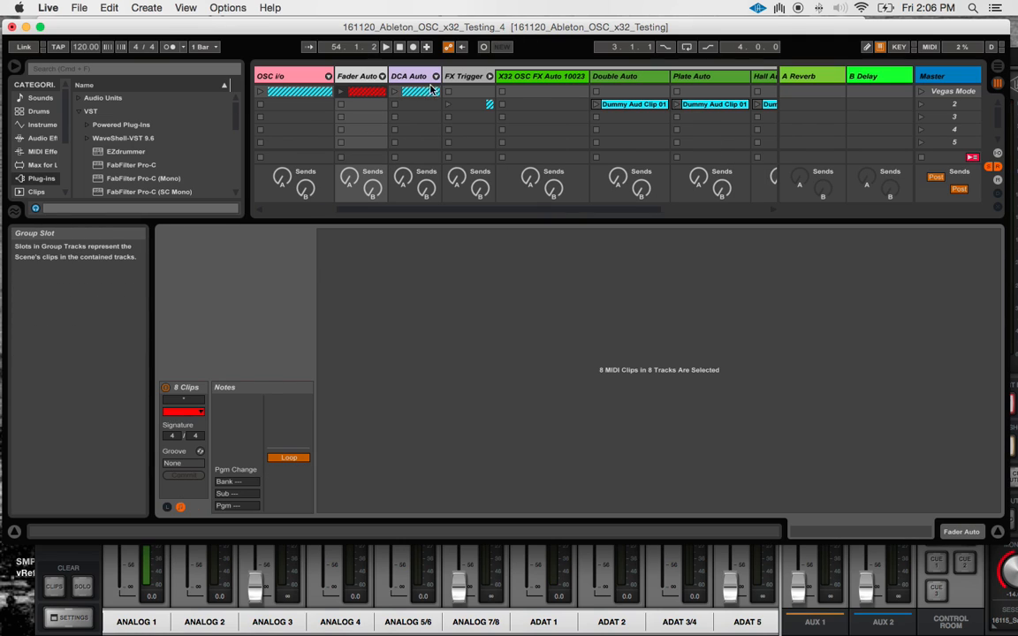
pyautogui.moveTo(434, 80)
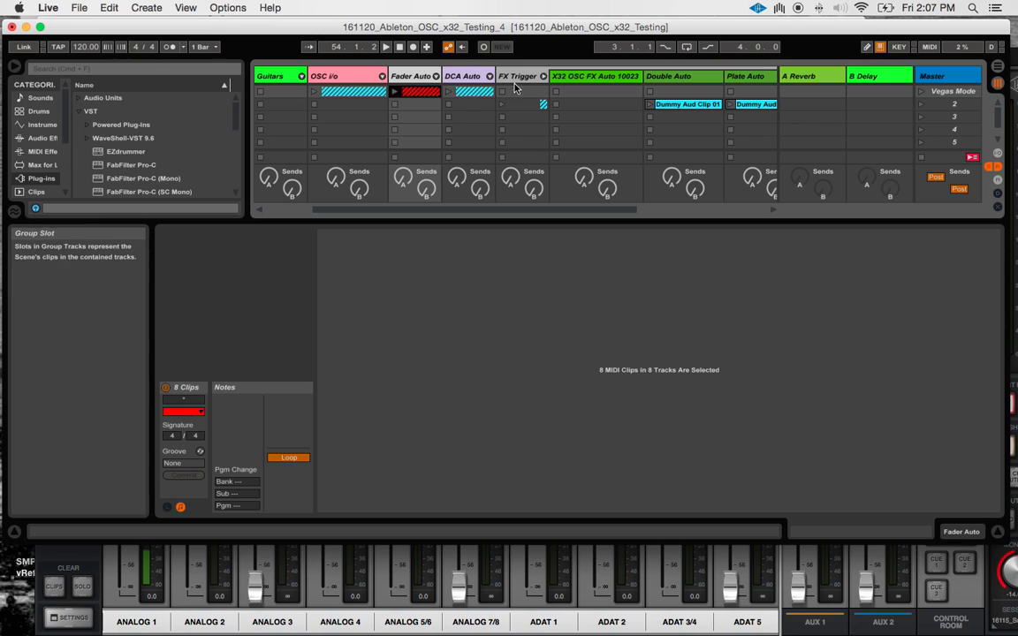
# Step: Show Double Auto's Doubler racks, then Fader 1 Auto's EQ Eight with its flat frequency curve
pyautogui.click(668, 74)
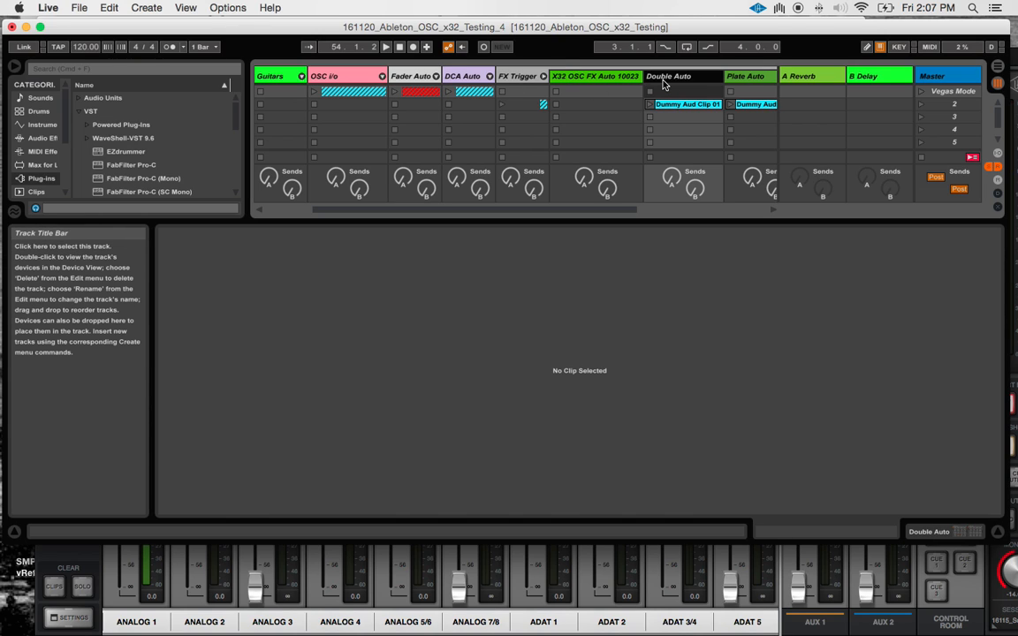
pyautogui.click(668, 75)
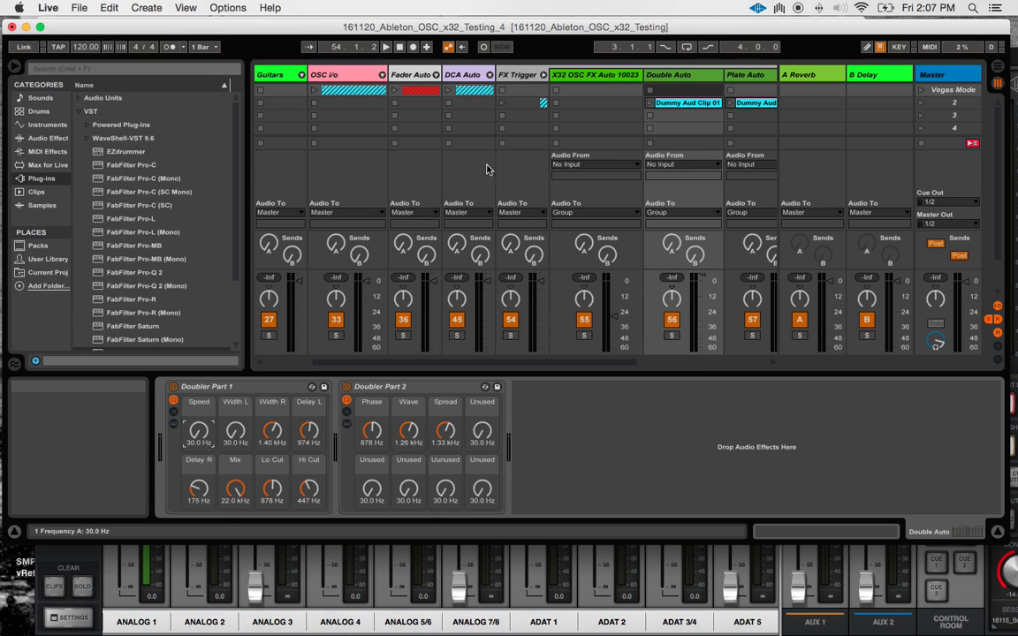
pyautogui.click(410, 74)
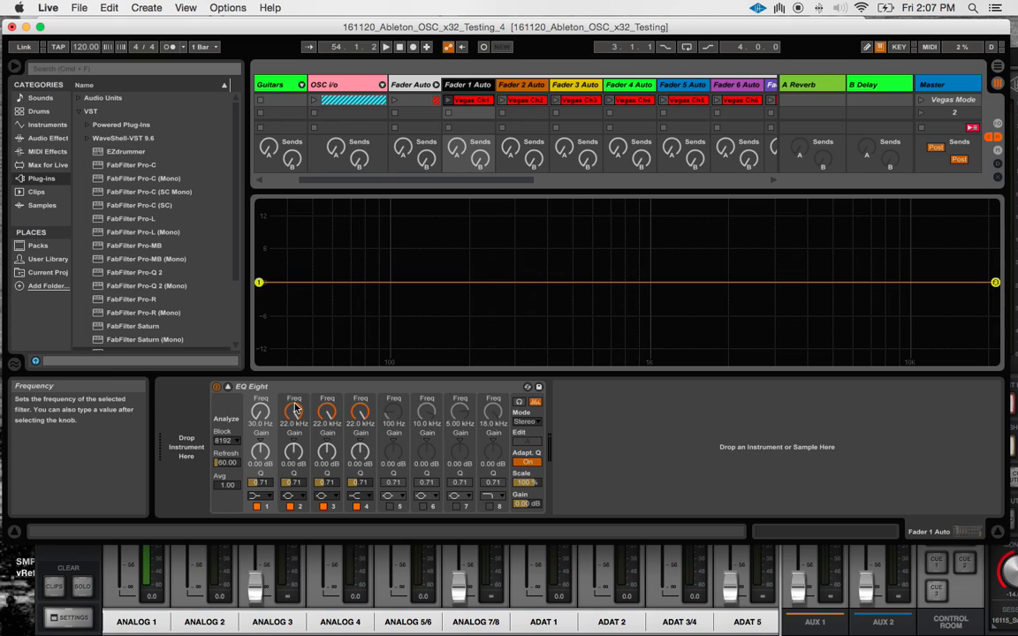
pyautogui.moveTo(309, 402)
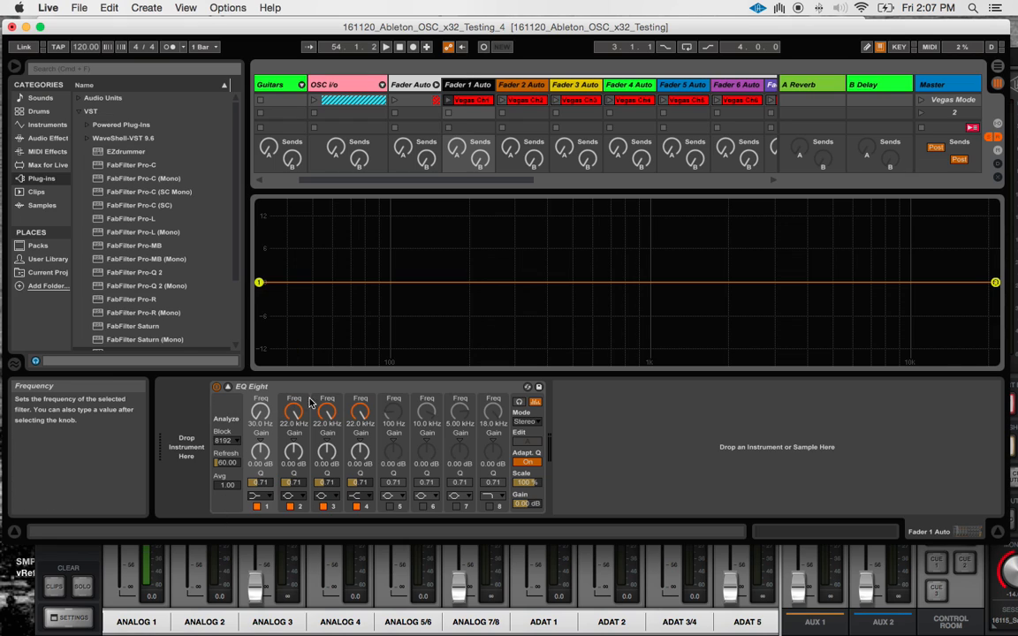
pyautogui.moveTo(398, 452)
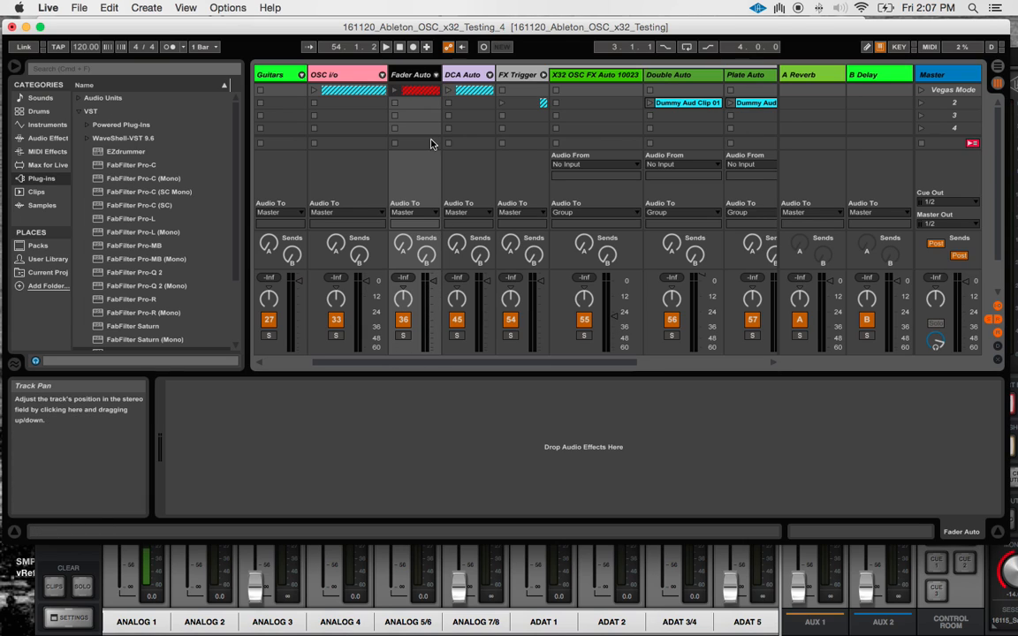
pyautogui.moveTo(484, 74)
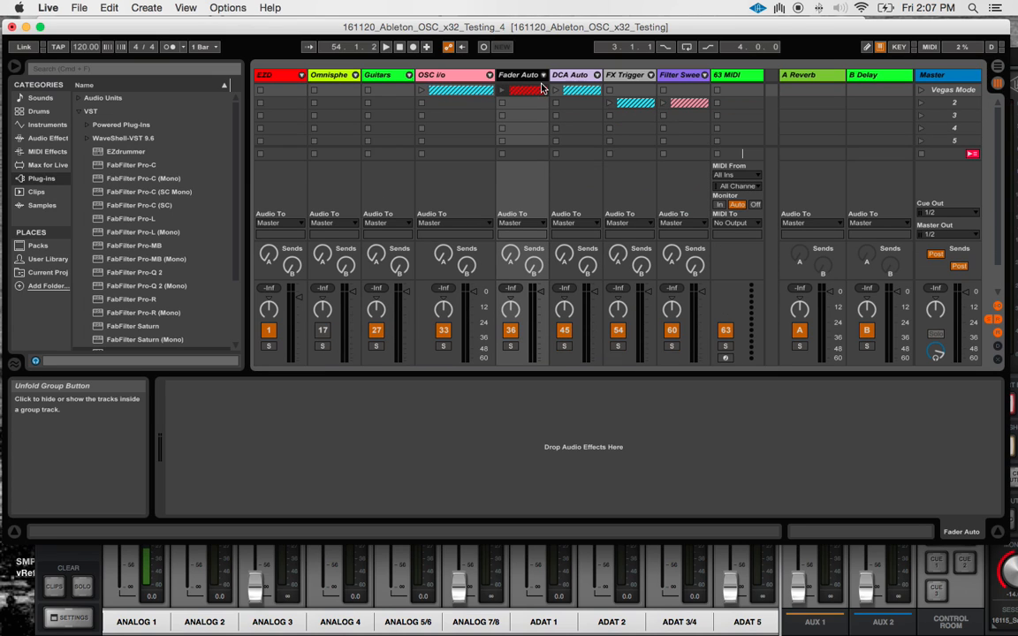
pyautogui.moveTo(648, 80)
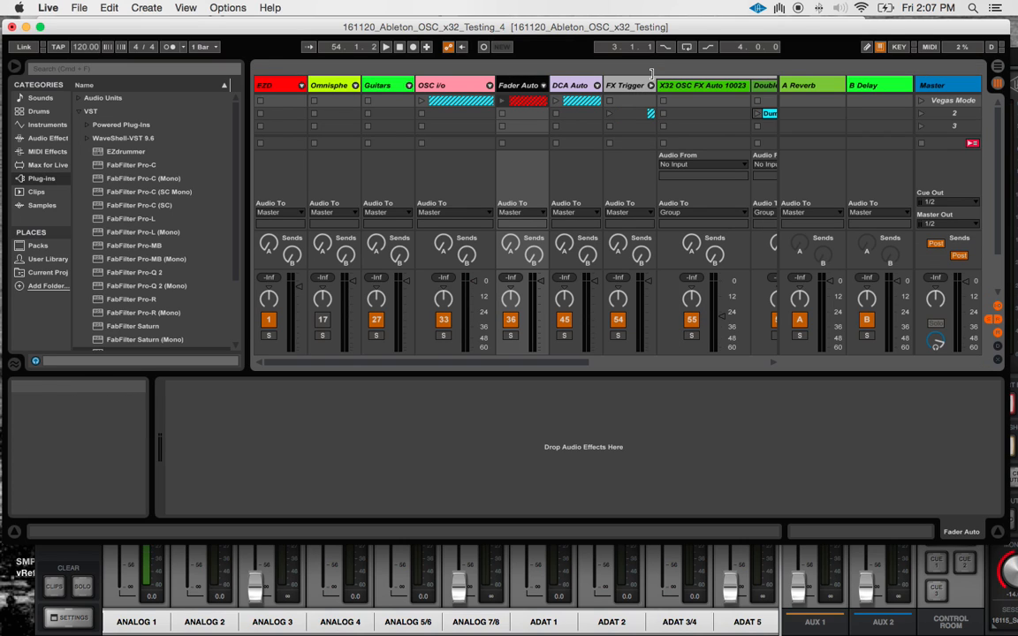
pyautogui.hscroll(3)
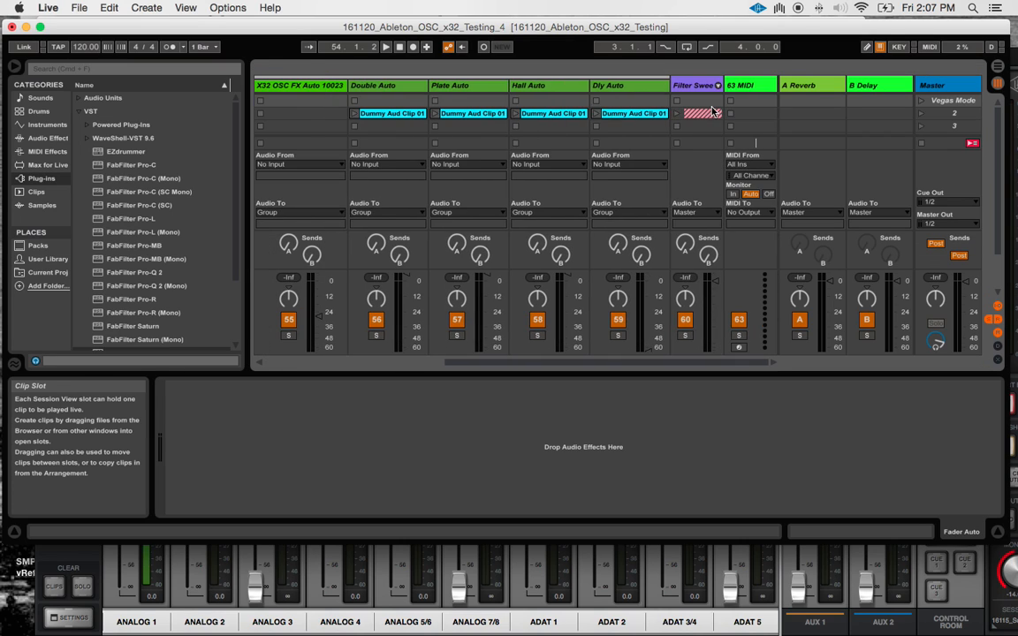
pyautogui.click(374, 85)
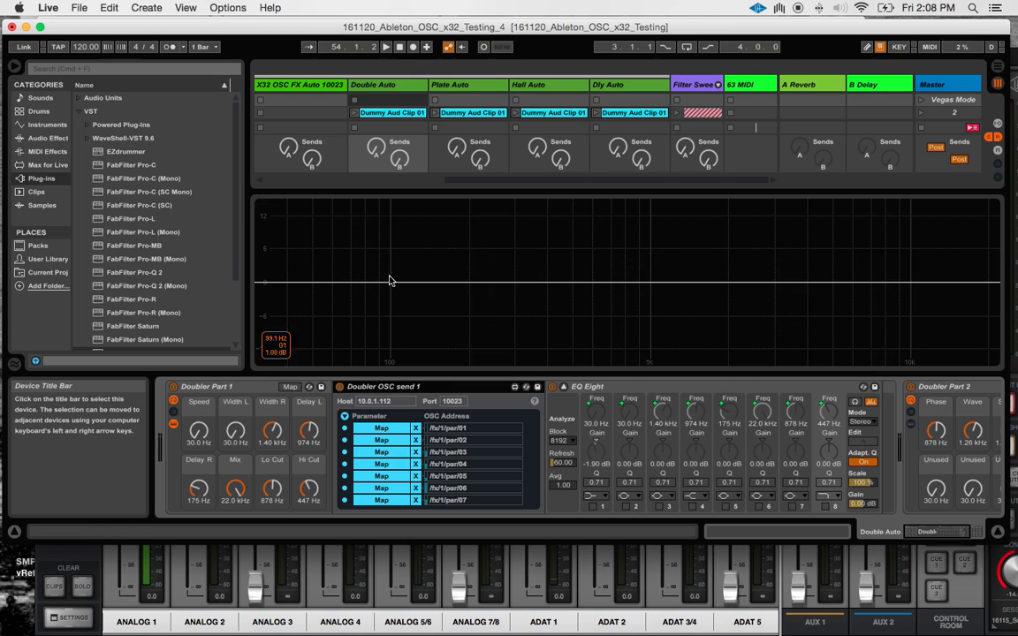
pyautogui.moveTo(604, 92)
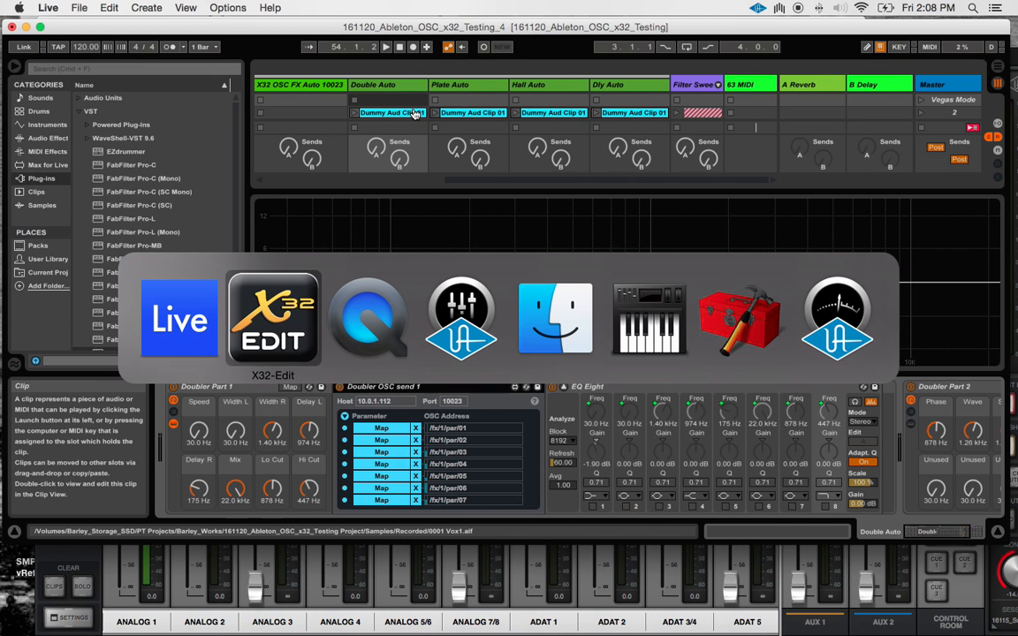
# Step: Switch to X32-Edit showing Stereo Chorus, Plate Reverb, Vintage Reverb and Stereo Delay in FX 1–4
pyautogui.click(273, 319)
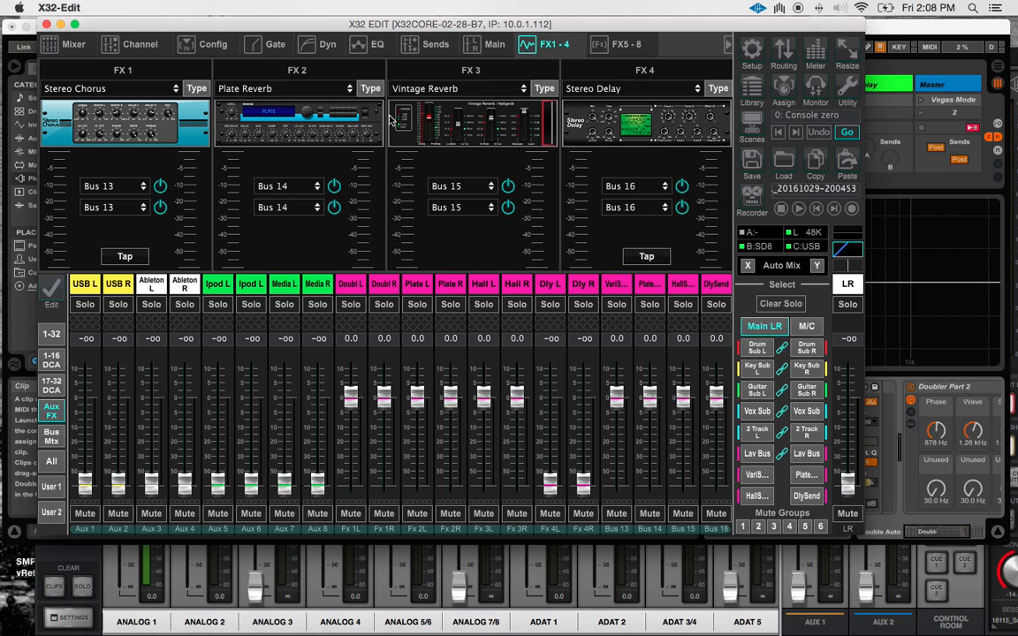
pyautogui.moveTo(121, 134)
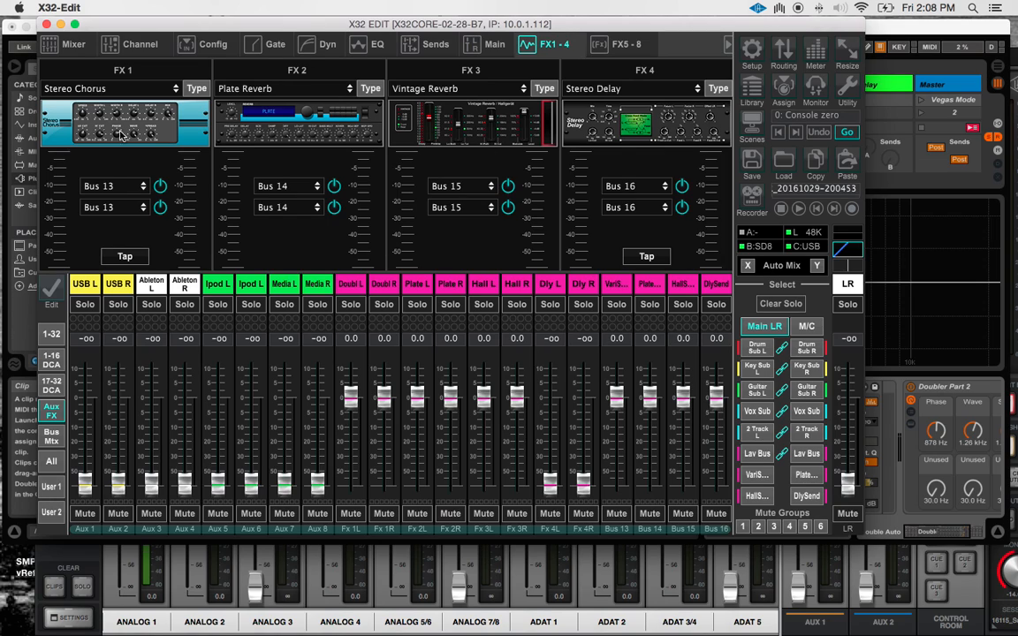
pyautogui.moveTo(601, 125)
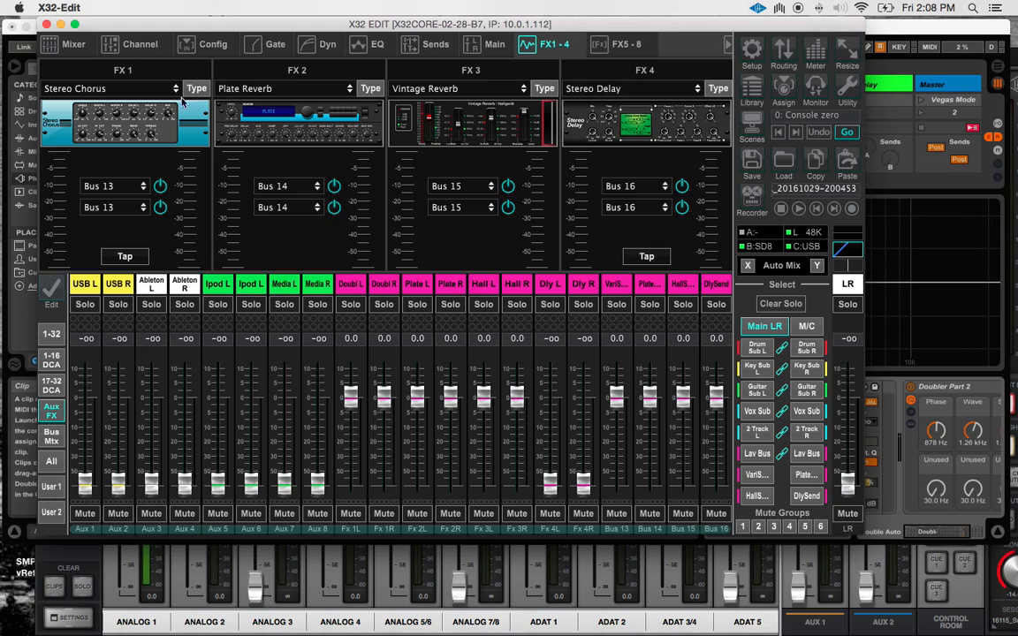
pyautogui.moveTo(116, 120)
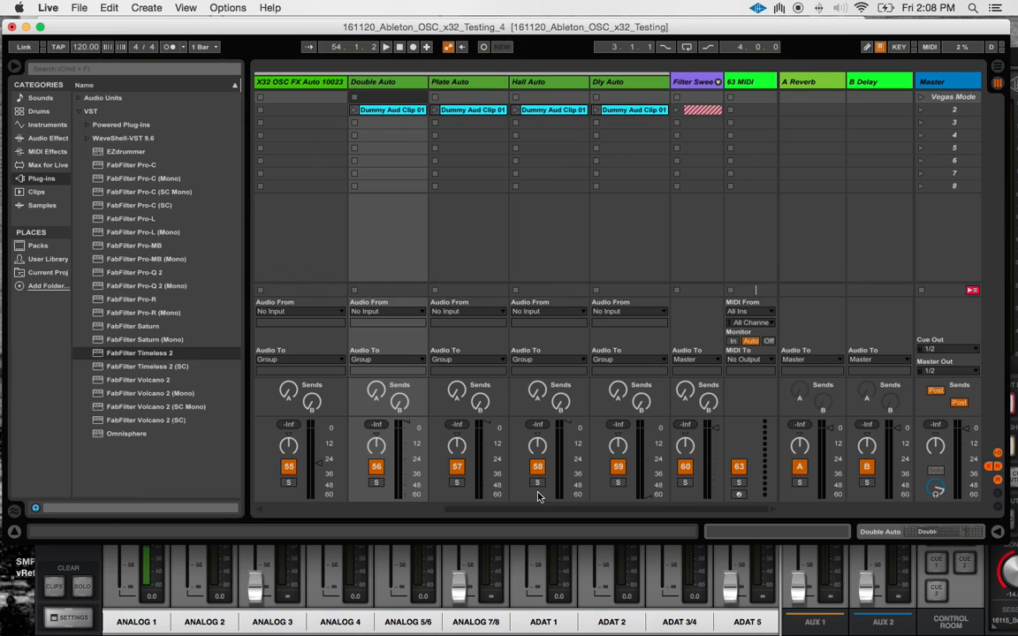
pyautogui.moveTo(619, 439)
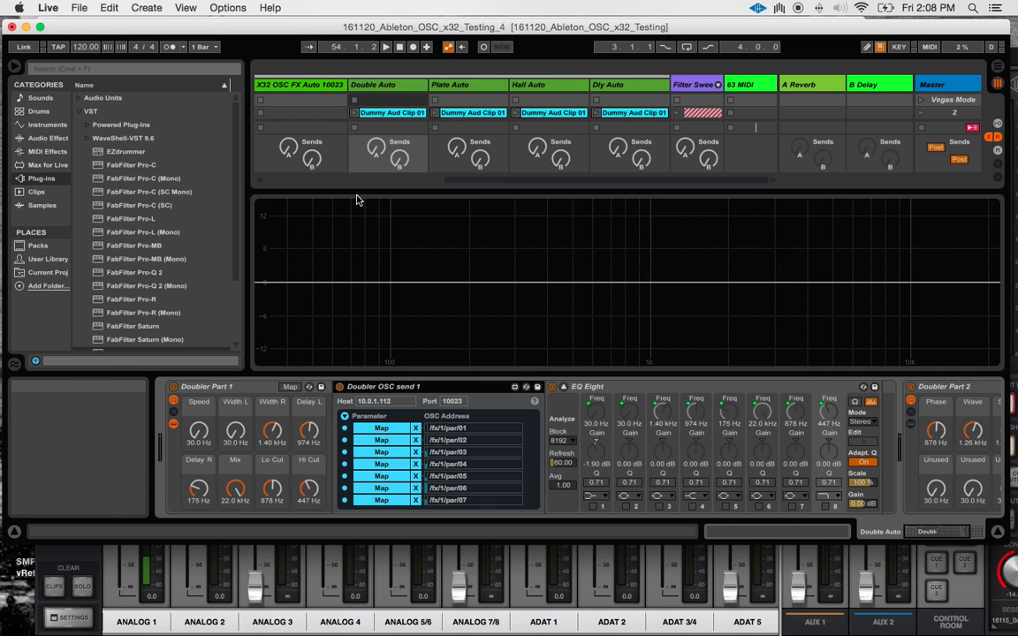
pyautogui.moveTo(177, 418)
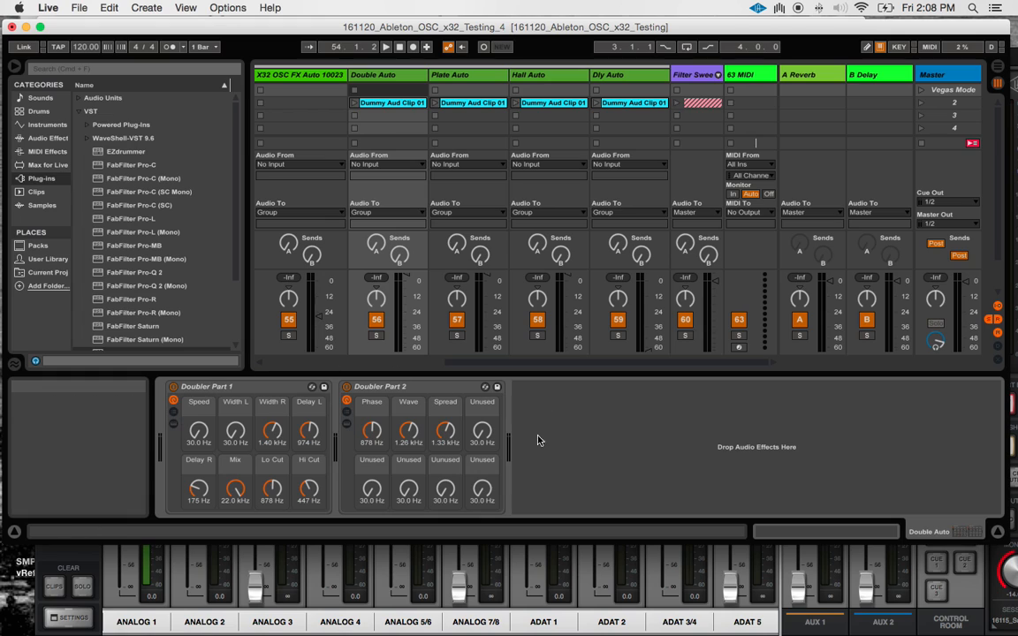
pyautogui.moveTo(198, 387)
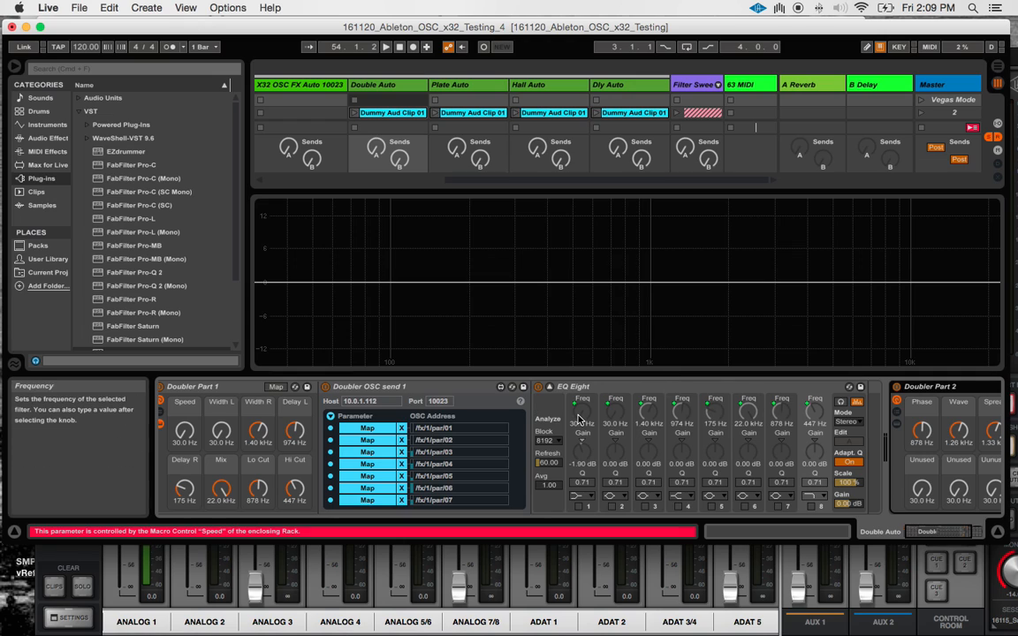
pyautogui.moveTo(421, 516)
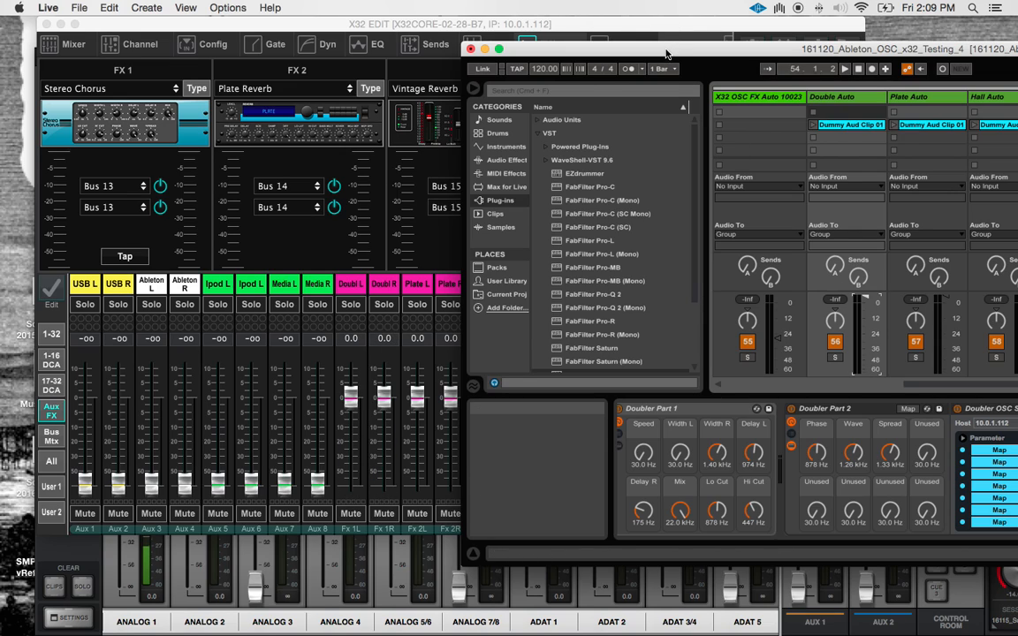
pyautogui.moveTo(506, 294)
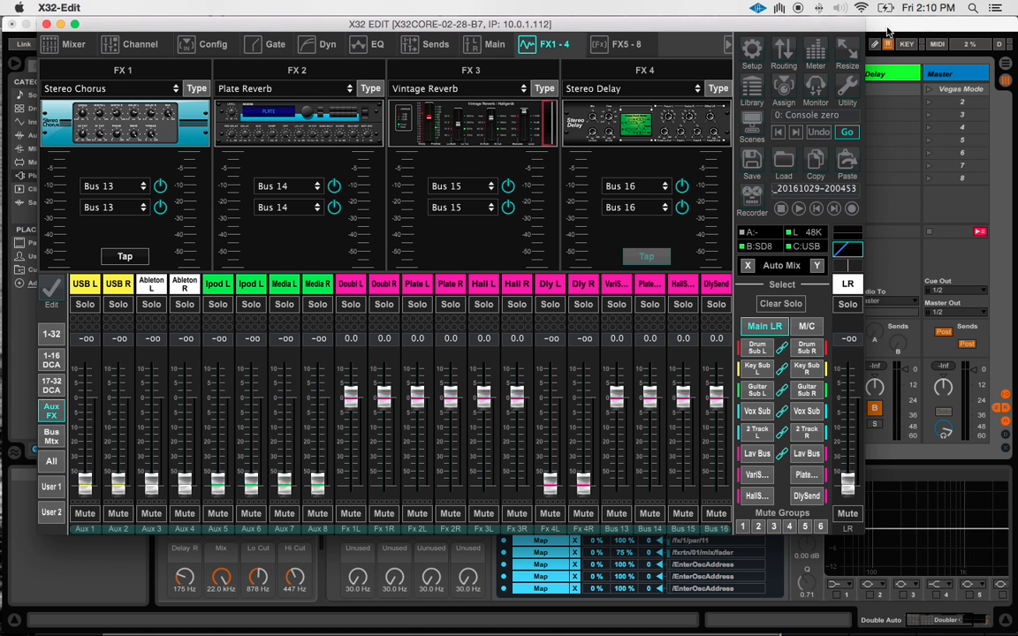
pyautogui.doubleClick(124, 122)
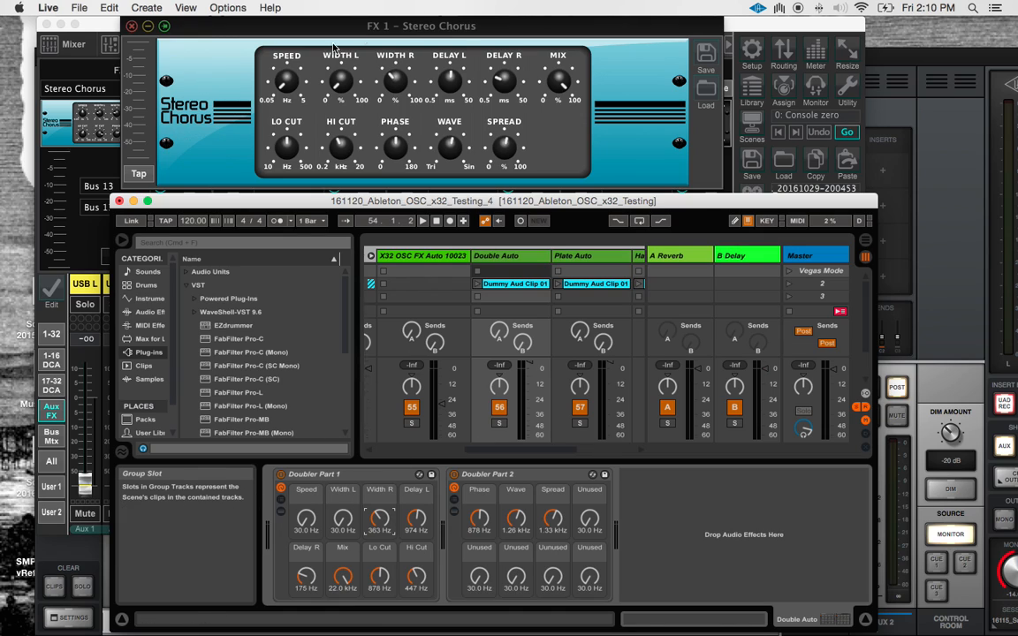
pyautogui.moveTo(150, 9)
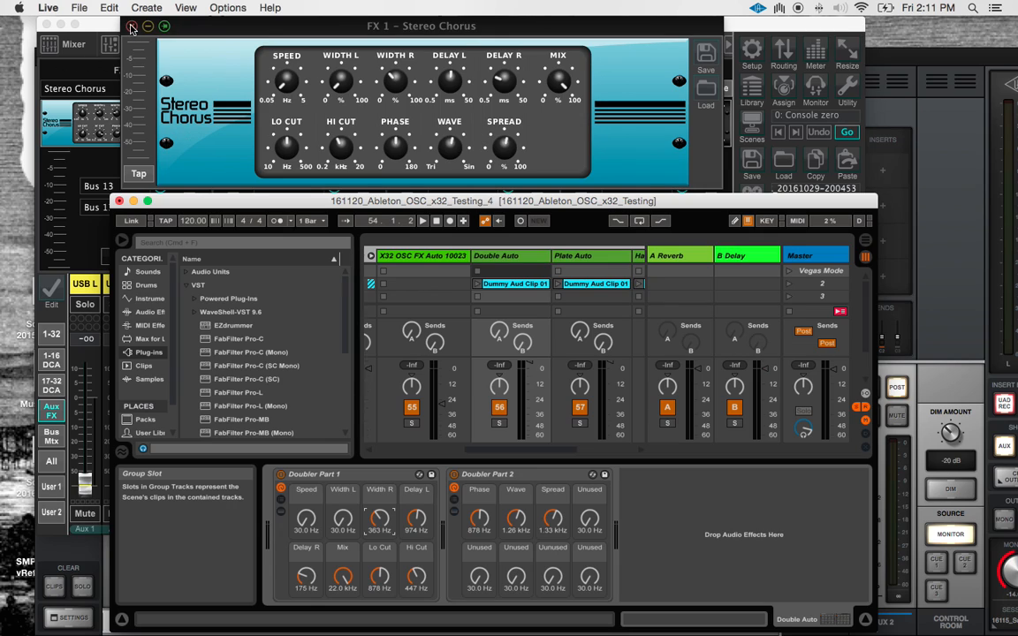
pyautogui.moveTo(750, 414)
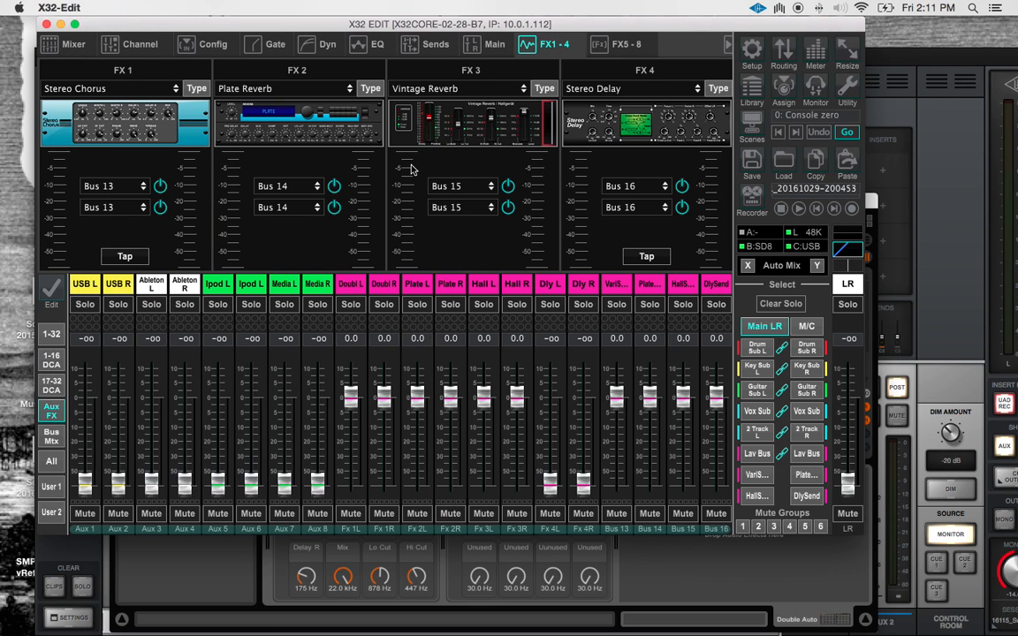
# Step: Open the FX 4 Stereo Delay editor and tap in its delay time with the Tap button
pyautogui.doubleClick(647, 120)
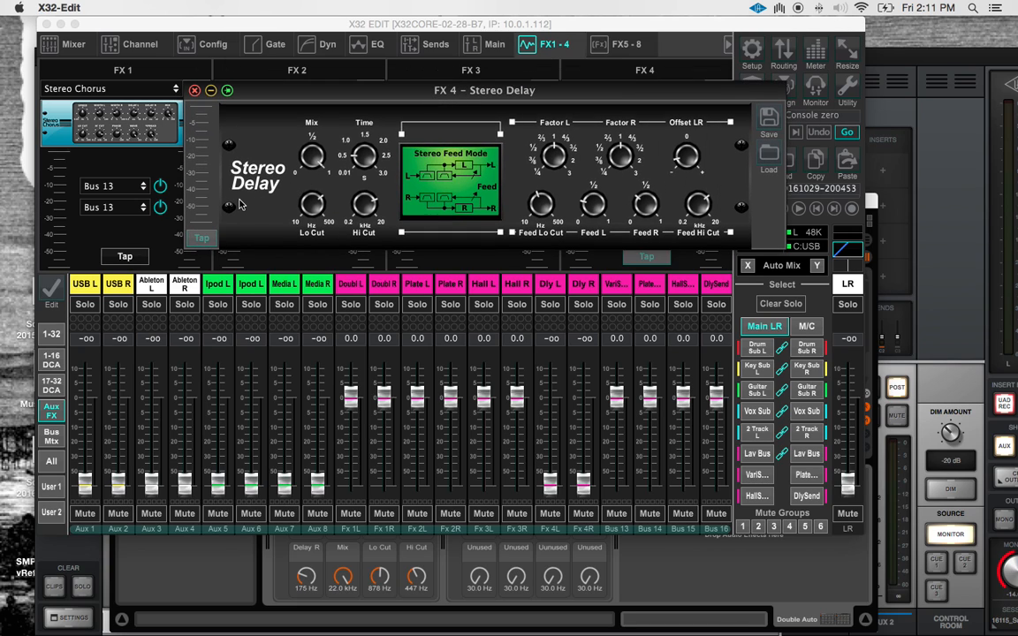
pyautogui.click(202, 239)
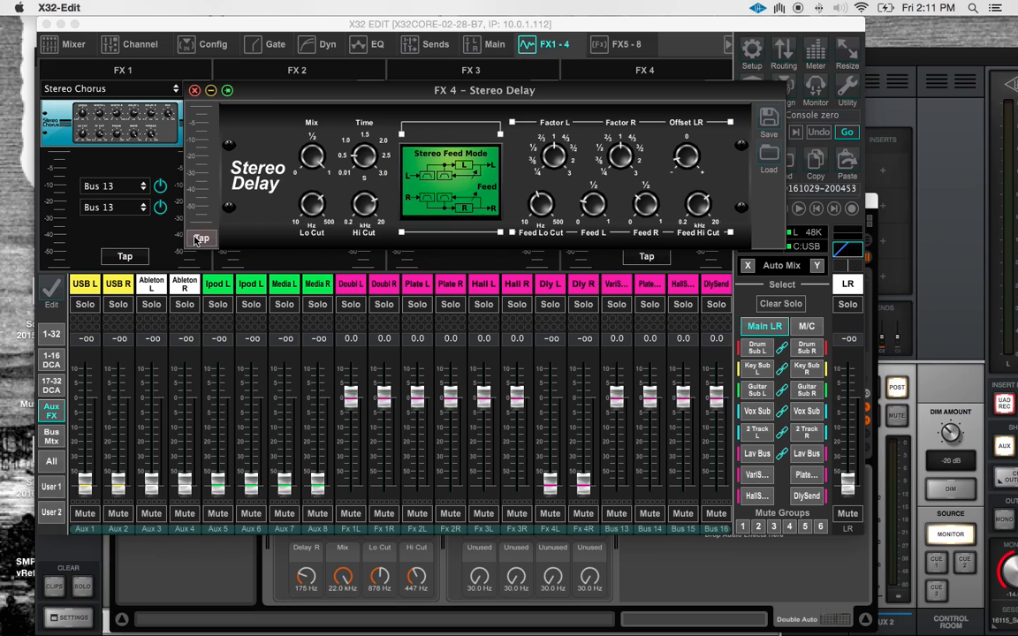
pyautogui.click(647, 256)
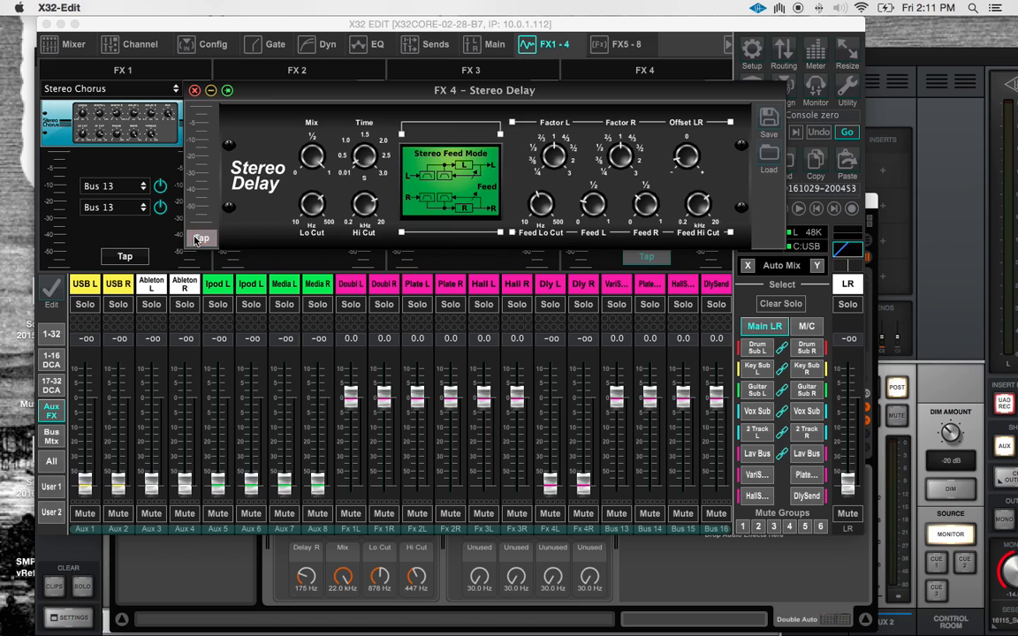
pyautogui.click(202, 239)
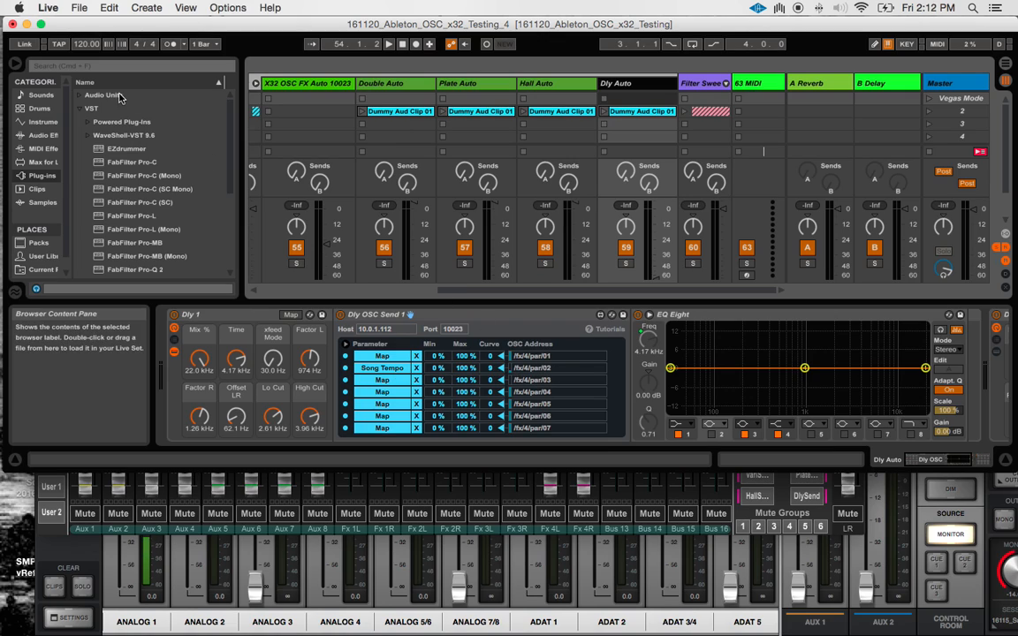
pyautogui.moveTo(85, 44)
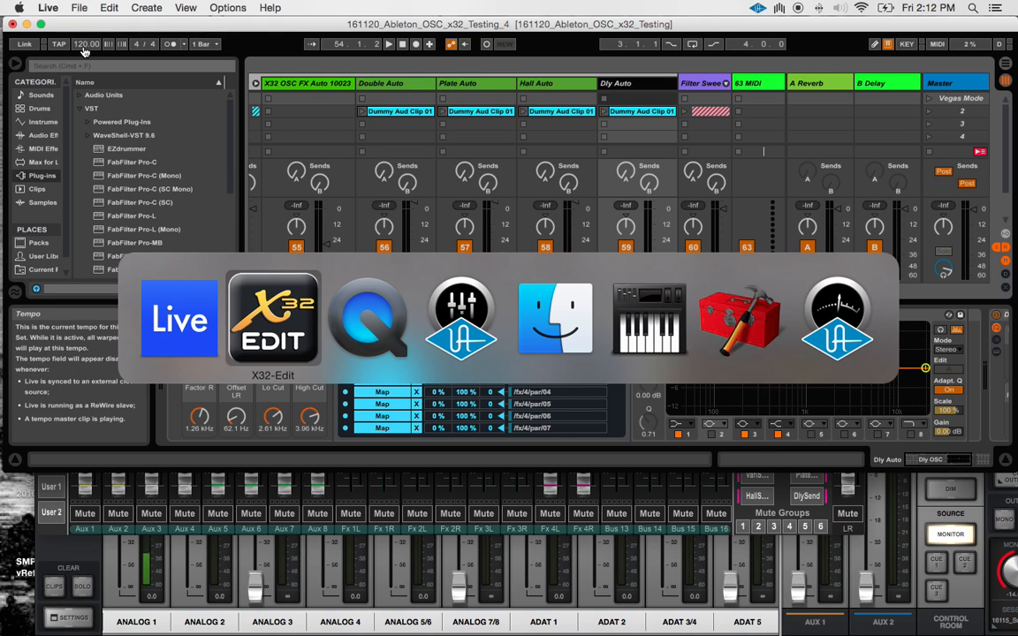
# Step: Position the Live window beneath X32-Edit's Stereo Delay editor so both are visible
pyautogui.click(273, 318)
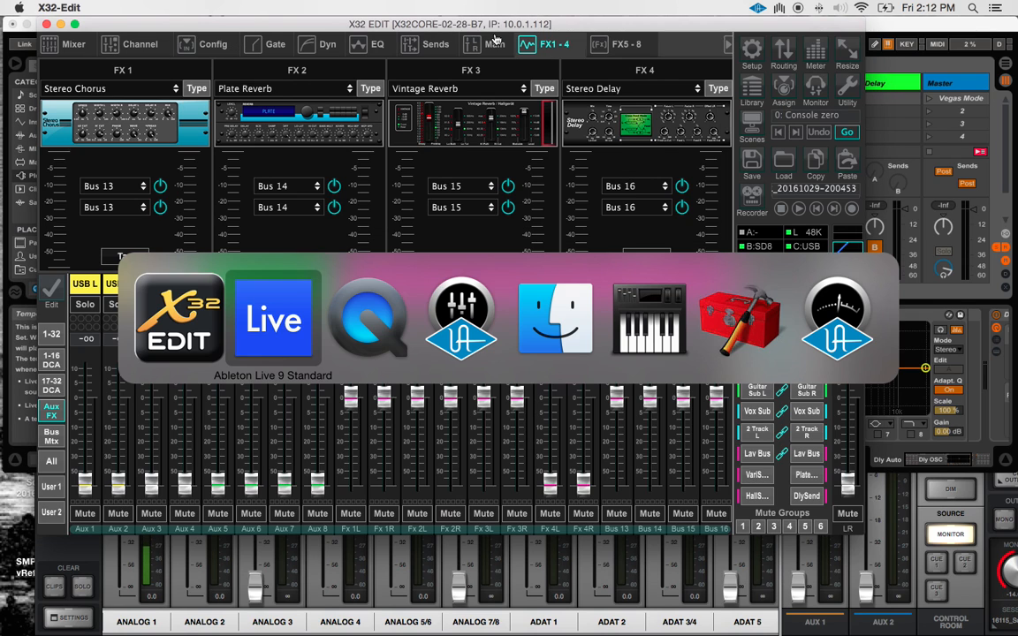
pyautogui.click(273, 319)
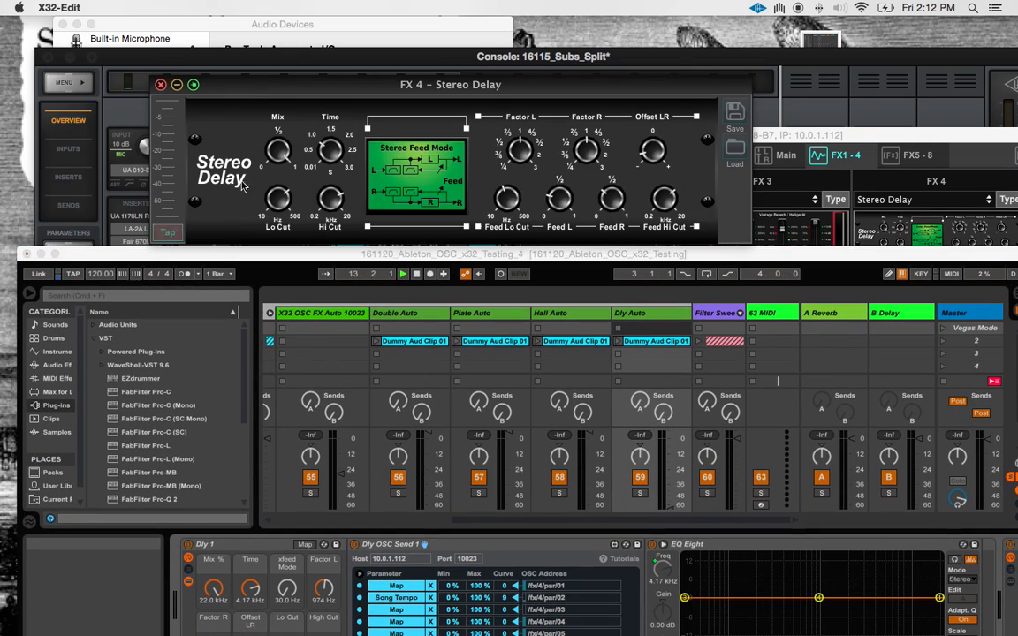
# Step: Change the song tempo field, then launch the 130 bpm scene to drive the delay time
pyautogui.click(110, 268)
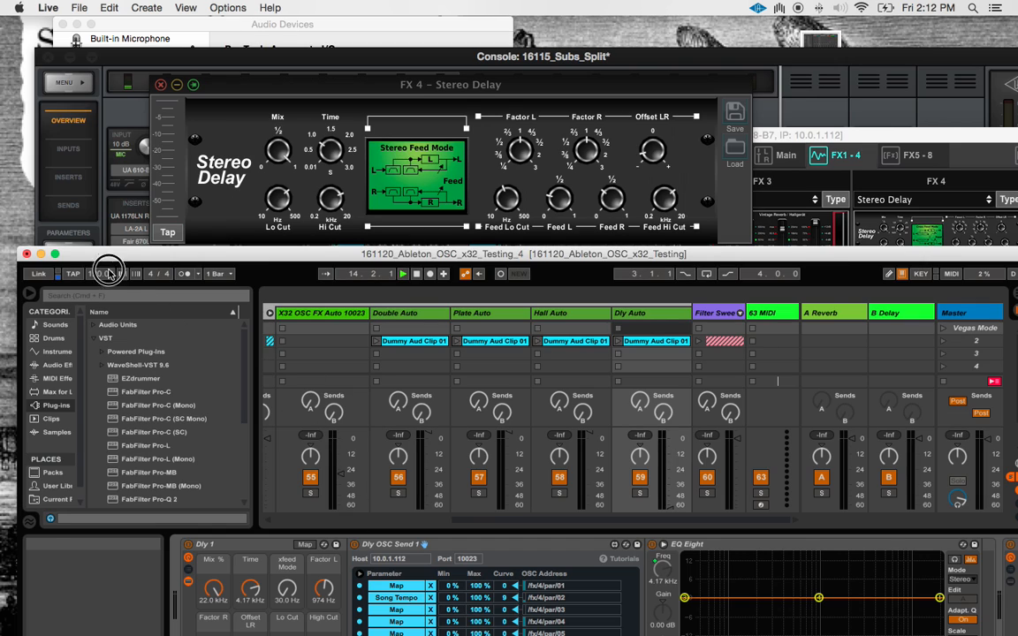
pyautogui.moveTo(102, 272)
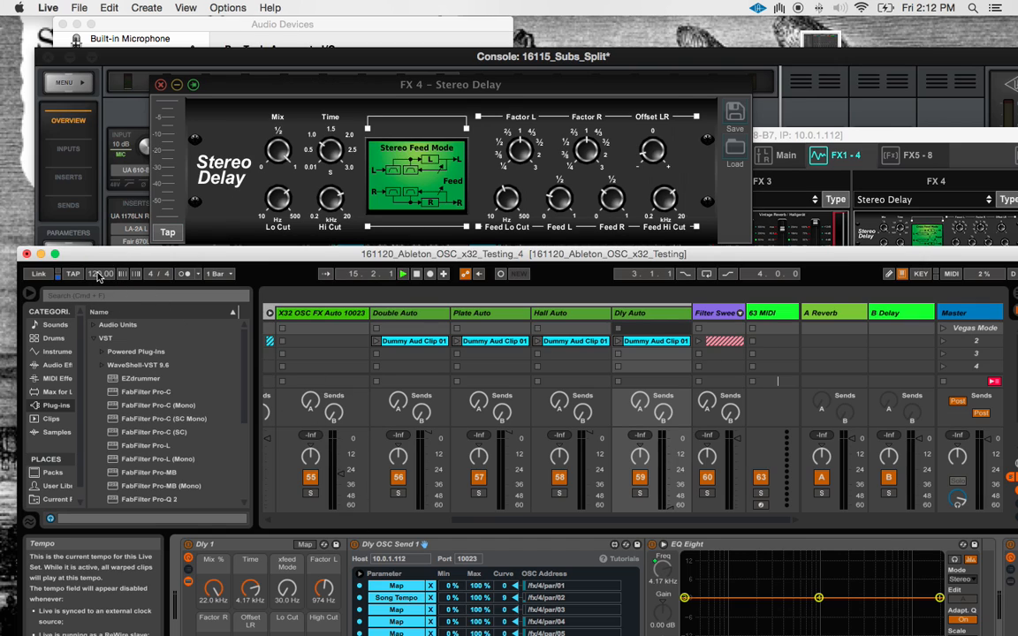
pyautogui.click(98, 273)
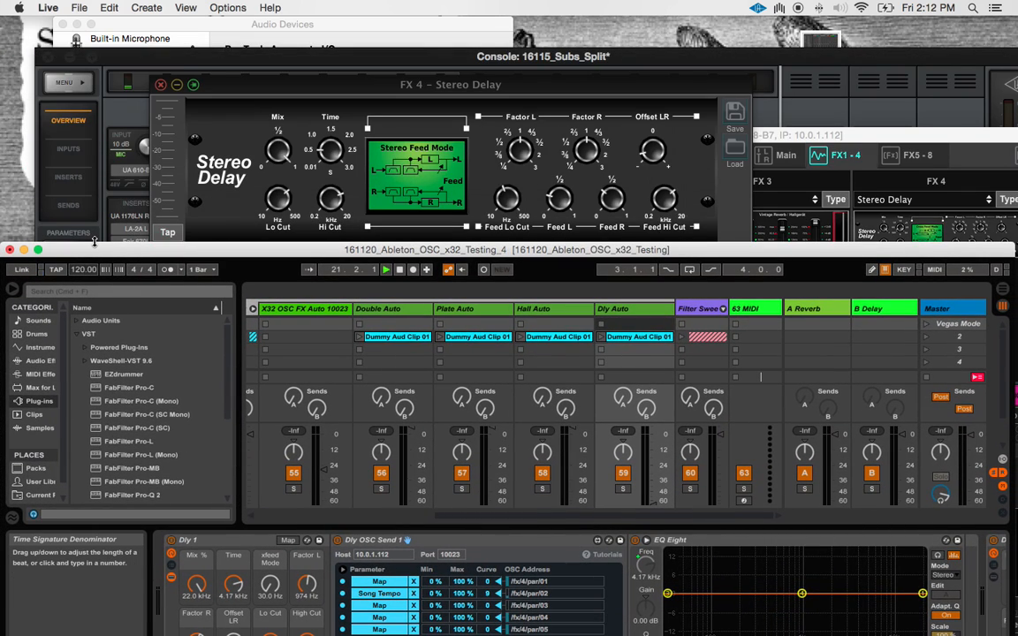
pyautogui.moveTo(927, 378)
pyautogui.write('130 bpm')
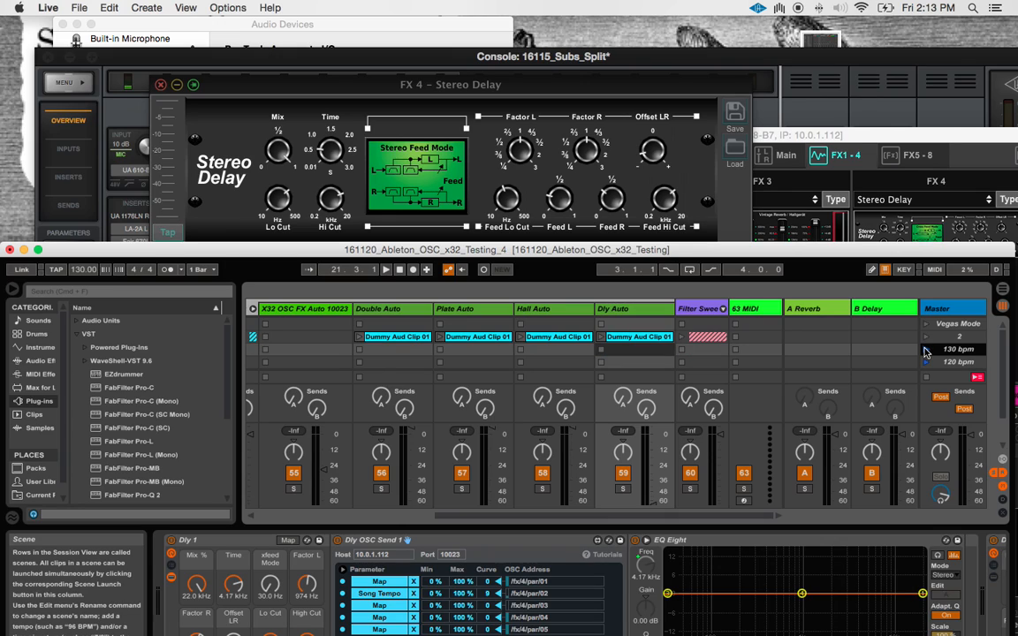
pyautogui.click(953, 361)
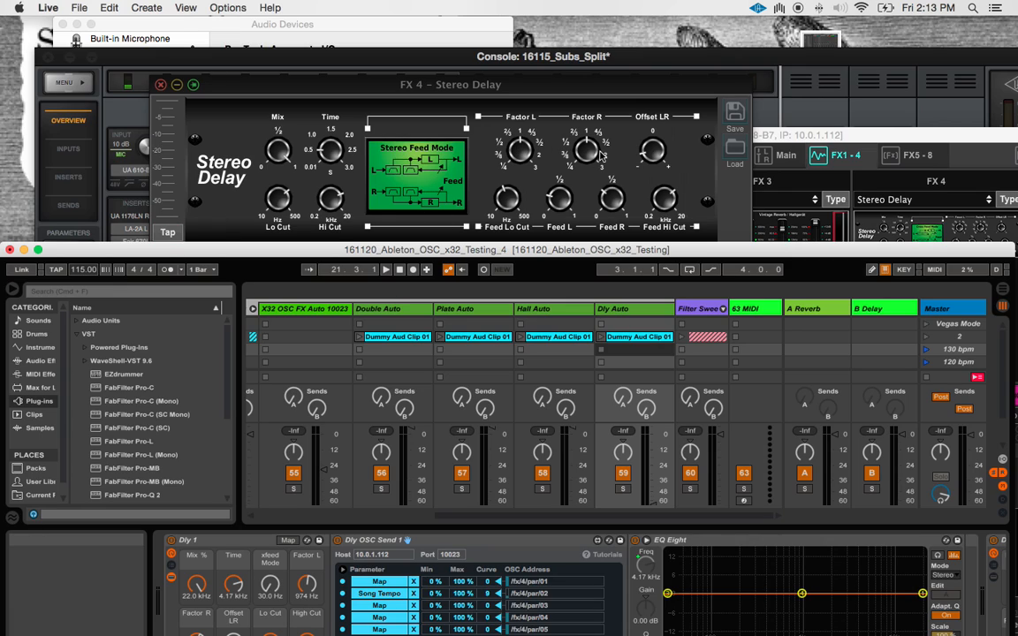
pyautogui.moveTo(523, 160)
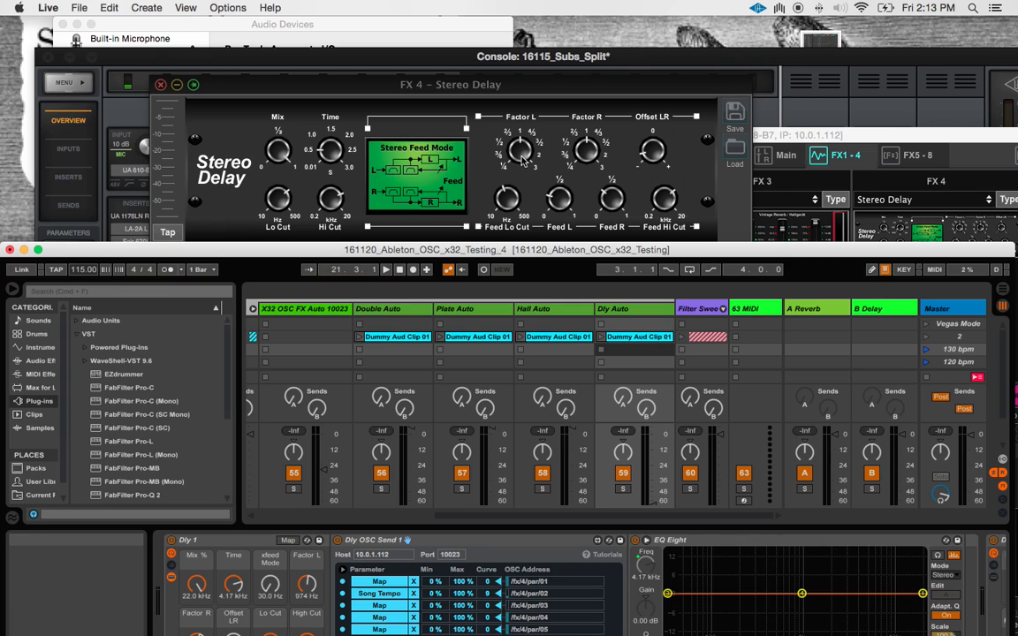
pyautogui.moveTo(133, 251)
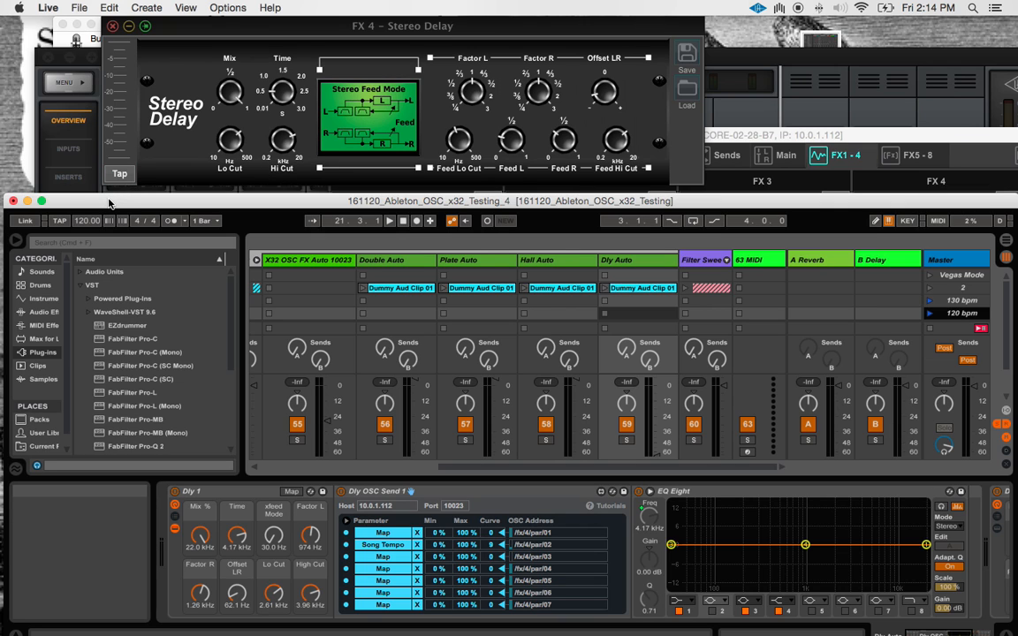
# Step: Bring X32-Edit forward showing the FX 1–4 page with Stereo Delay in slot 4
pyautogui.click(113, 26)
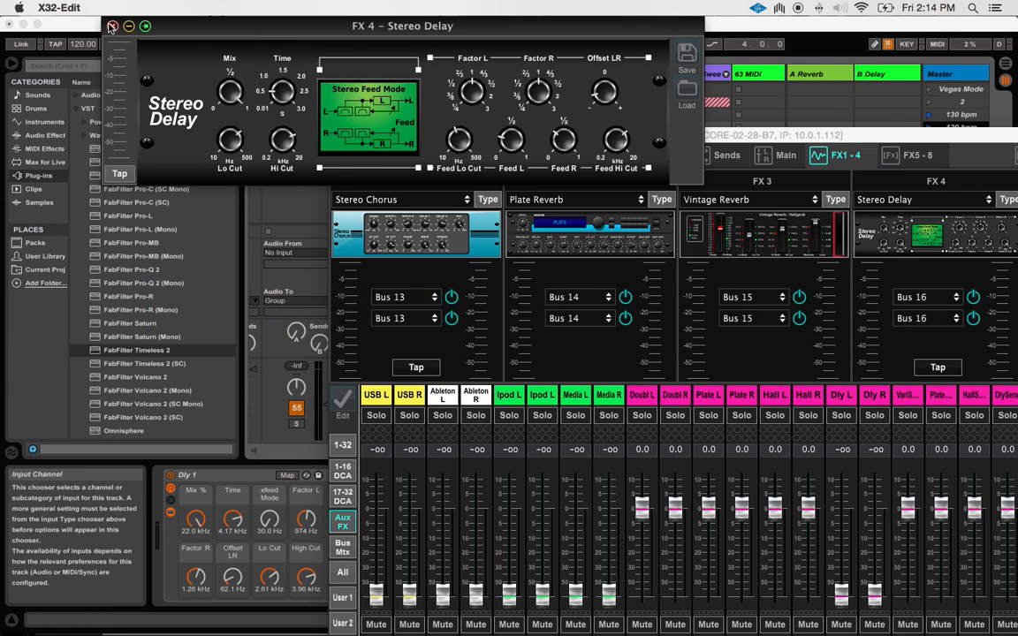
pyautogui.click(114, 26)
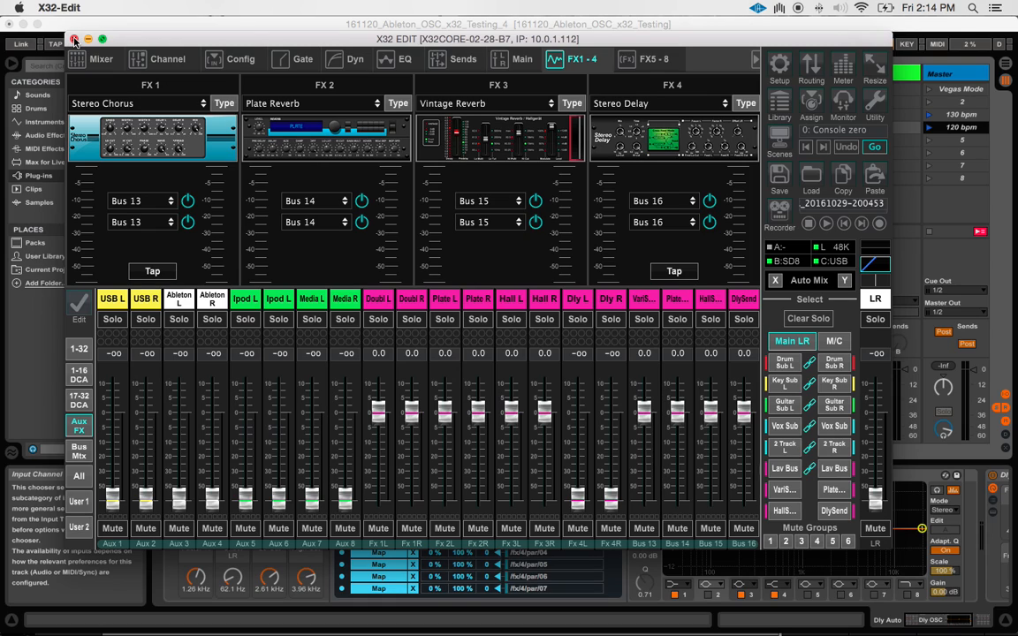
pyautogui.moveTo(955, 32)
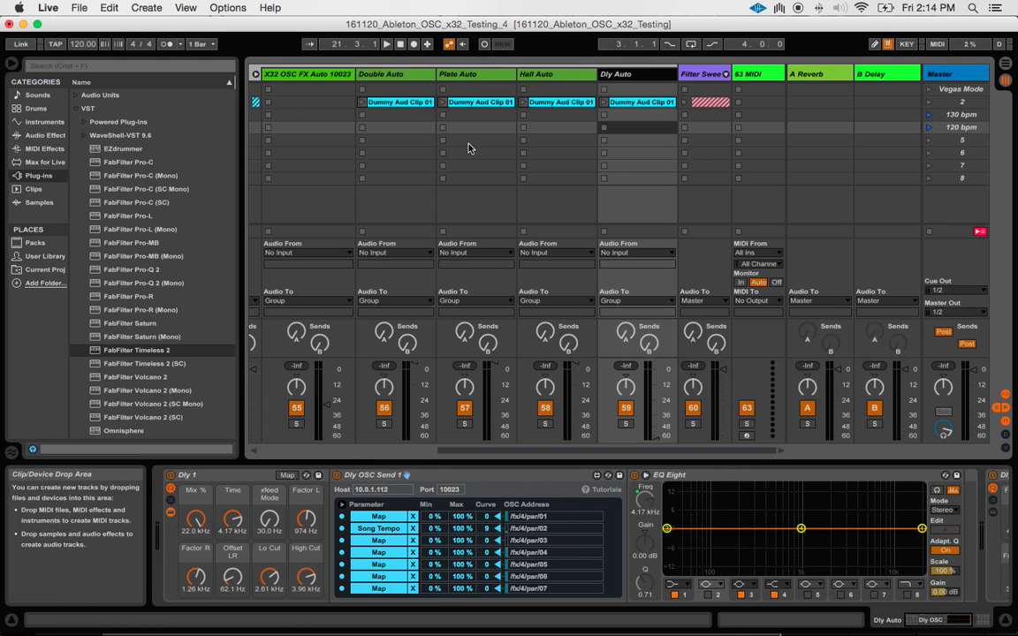
pyautogui.moveTo(592, 138)
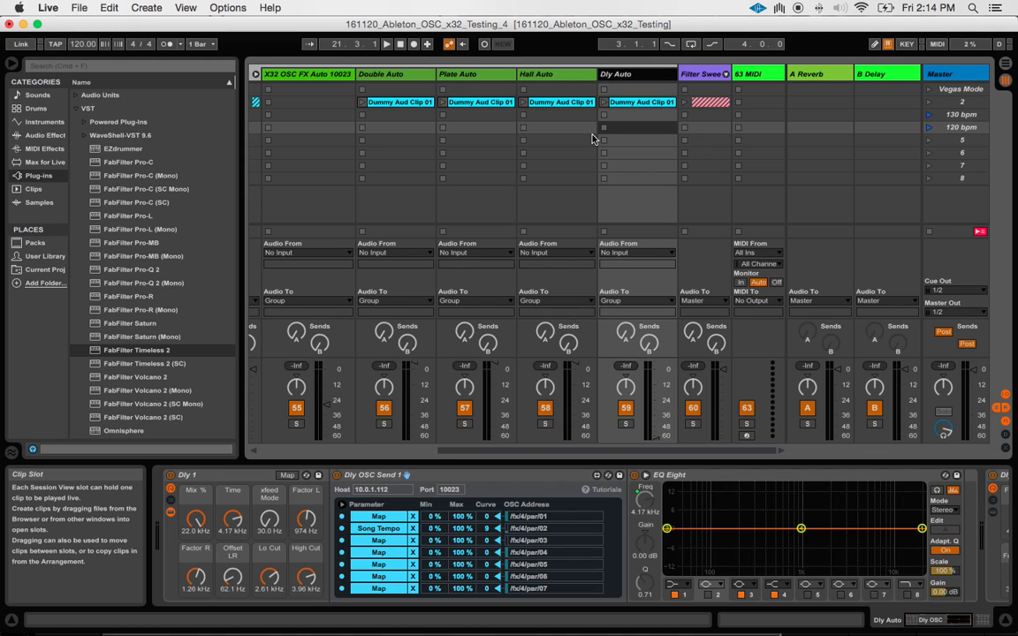
pyautogui.moveTo(539, 175)
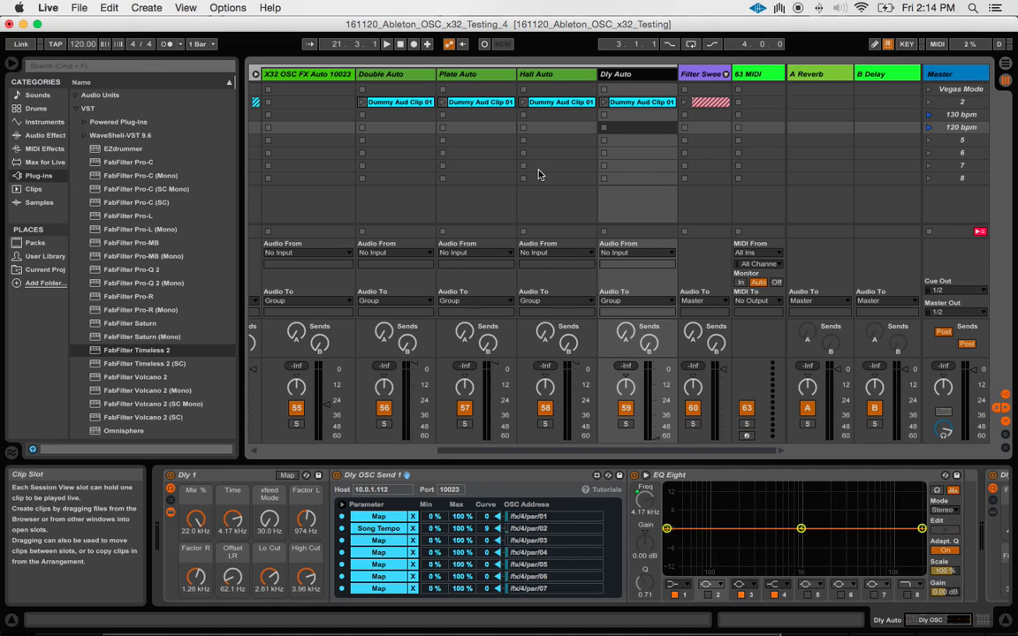